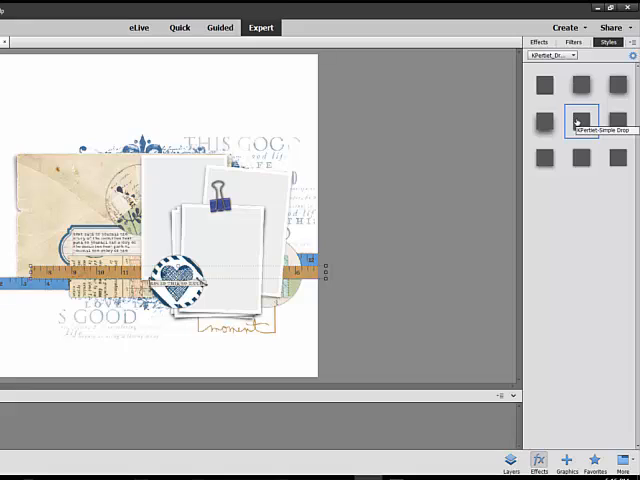
# - Apply a Drop Shadow style from Effects > Styles to the paper cluster and show the Layers panel
pyautogui.click(580, 120)
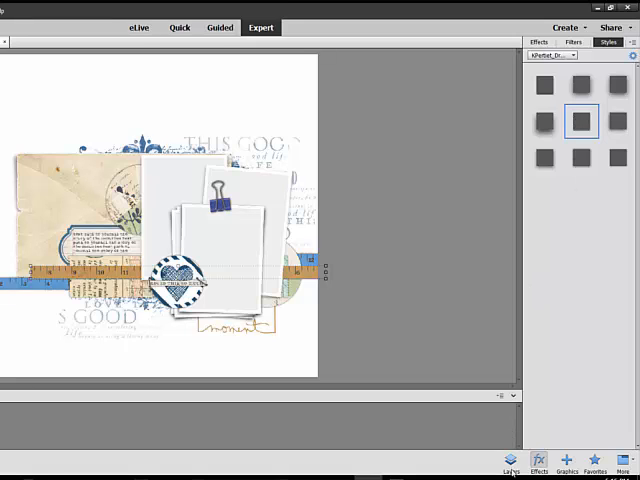
pyautogui.click(510, 464)
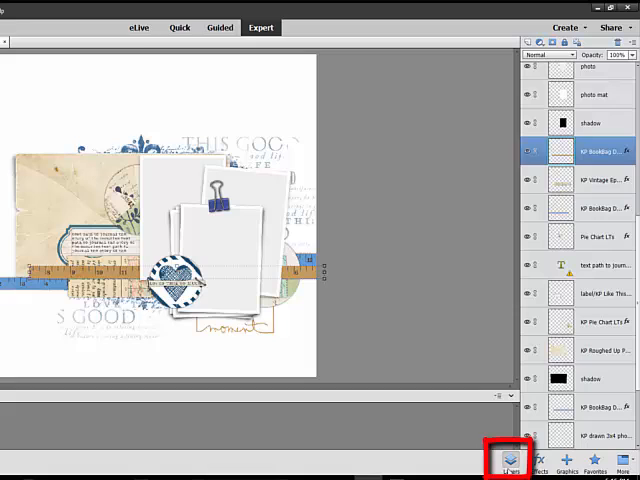
pyautogui.click(510, 460)
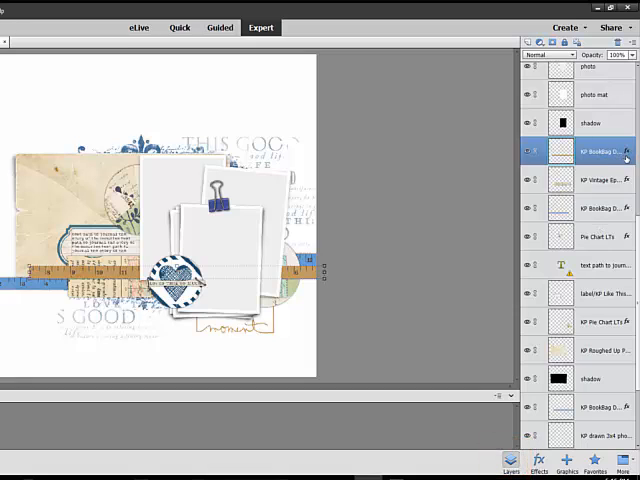
pyautogui.moveTo(628, 152)
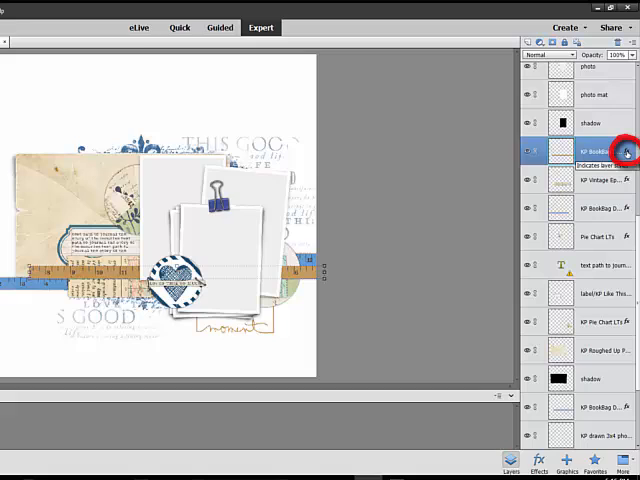
# - Increase the drop shadow's size and distance in Style Settings so a gray shadow shows below the element
pyautogui.click(628, 152)
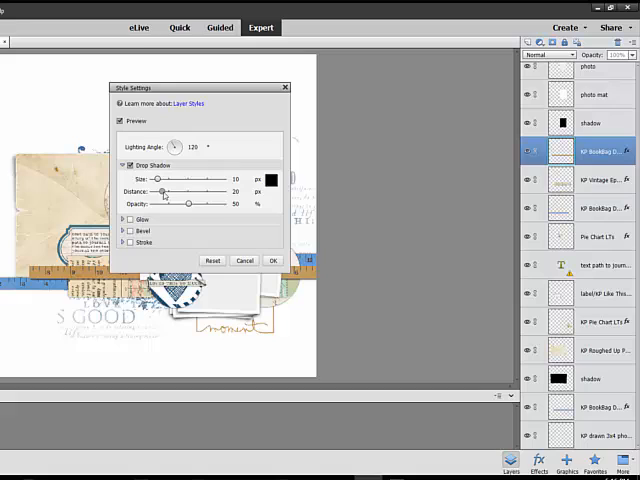
pyautogui.moveTo(160, 192); pyautogui.dragTo(176, 192)
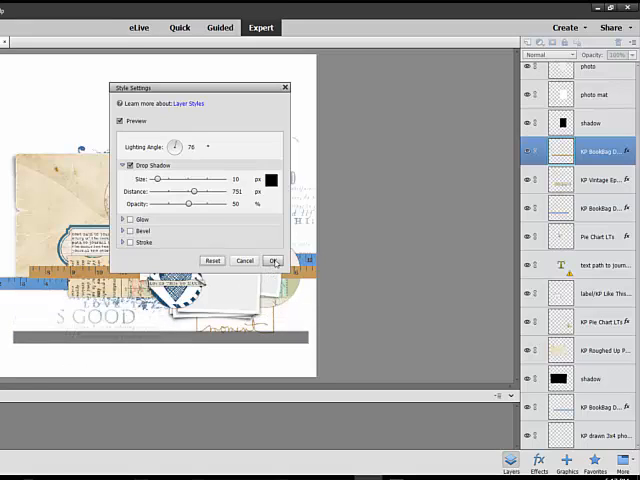
pyautogui.click(272, 260)
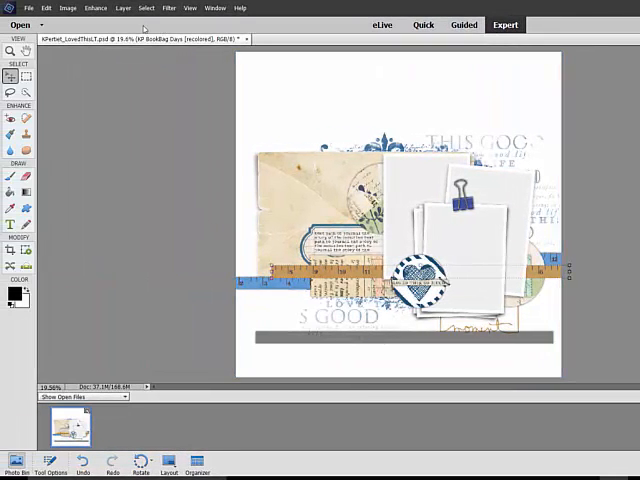
# - Simplify the styled layer via Layer > Simplify Layer and start lassoing the gray shadow beneath it
pyautogui.click(122, 8)
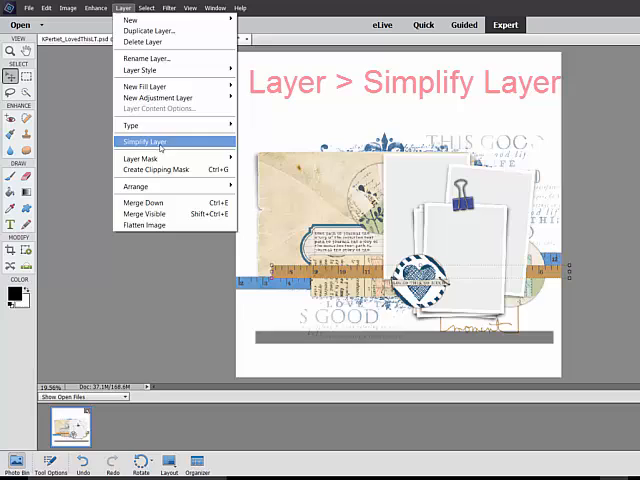
pyautogui.click(144, 140)
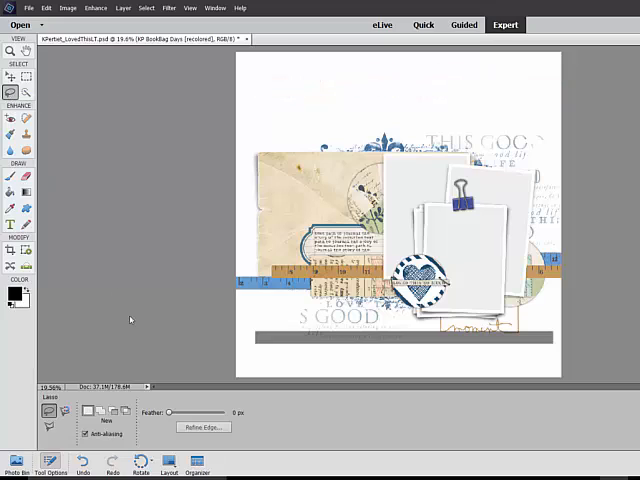
pyautogui.moveTo(172, 412)
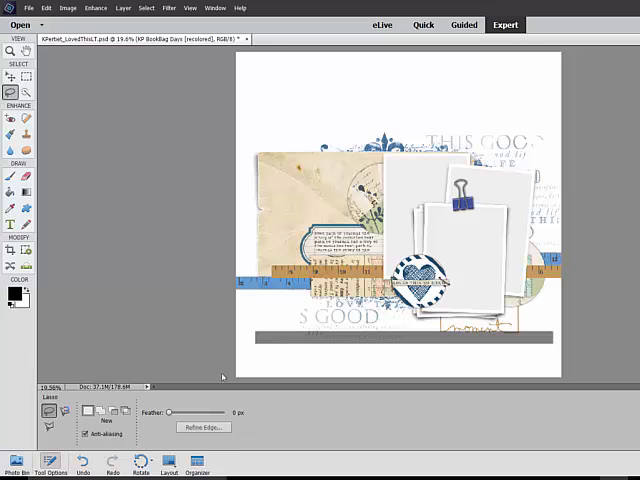
pyautogui.moveTo(240, 340); pyautogui.dragTo(440, 360)
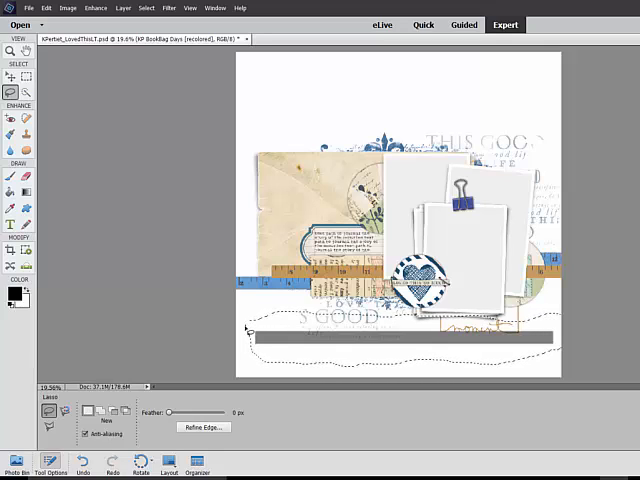
# - Cut the lassoed shadow onto its own new layer, Layer 1, via Layer > New > Layer via Cut
pyautogui.click(122, 8)
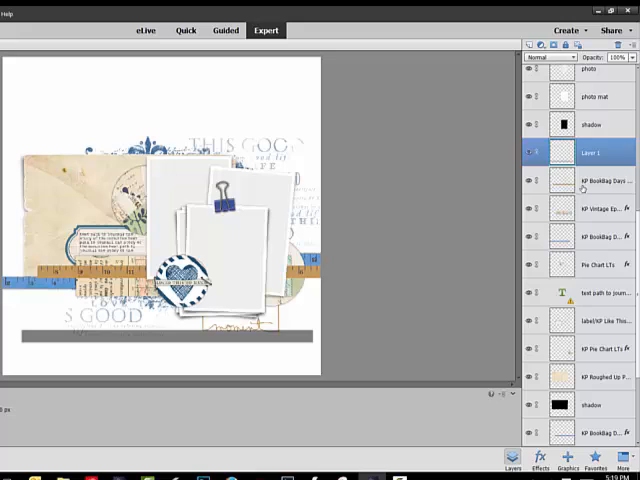
# - Move Layer 1 below the KP Bookbag layer so the shadow sits beneath the element
pyautogui.click(600, 180)
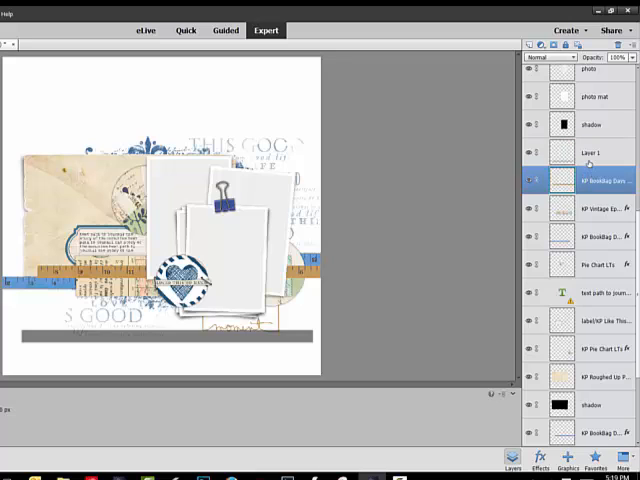
pyautogui.click(600, 152)
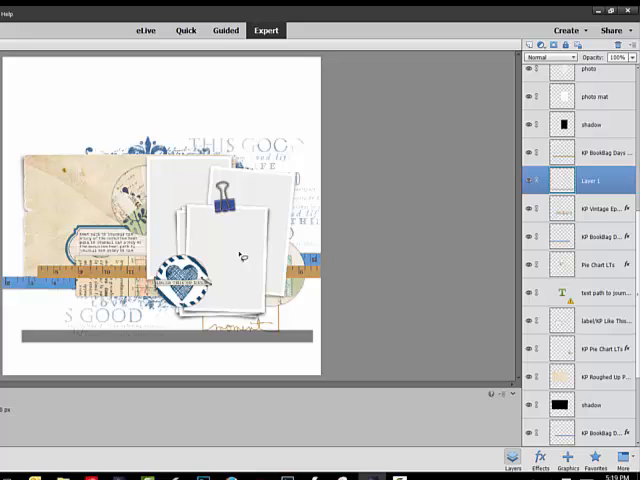
pyautogui.moveTo(244, 256)
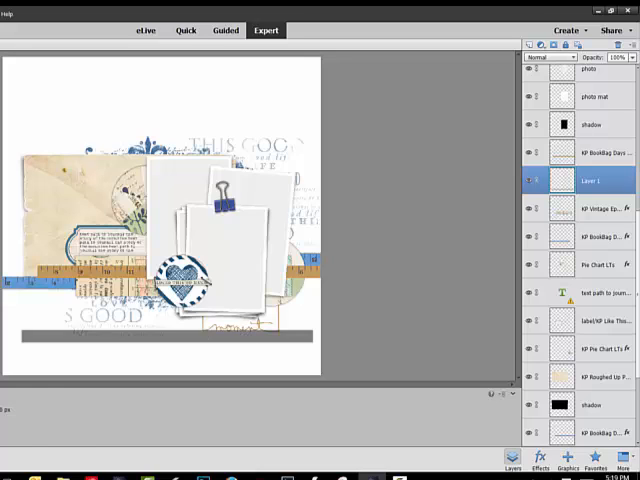